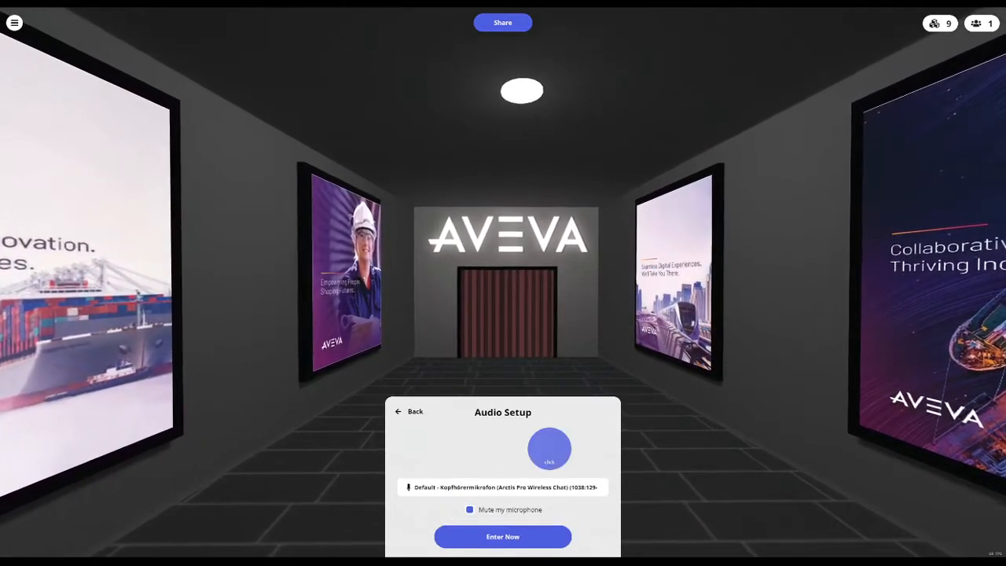
Step: Enter the AVEVA showroom corridor from Audio Setup with 'Mute my microphone' checked
{"action": "left_click", "coordinate": [502, 536]}
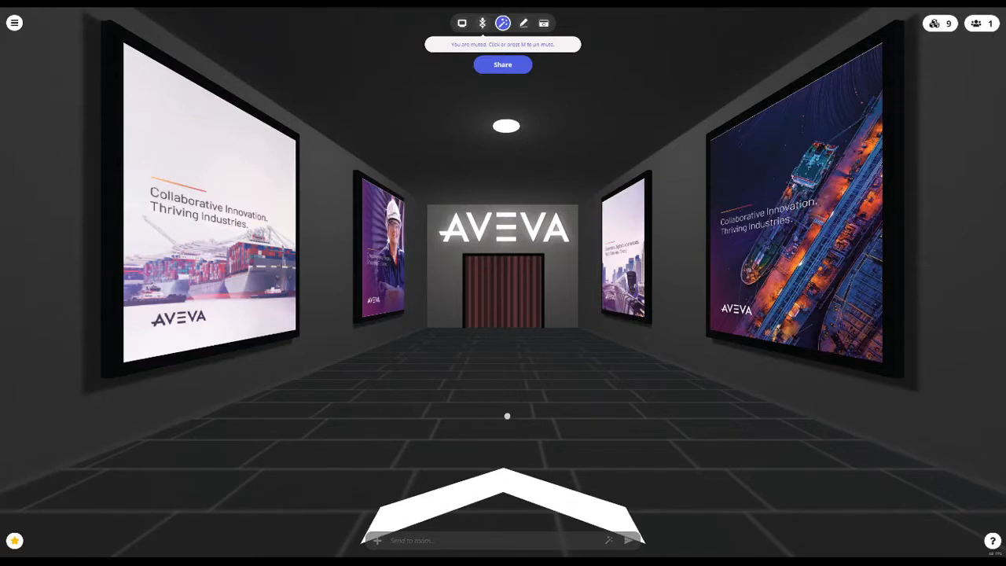